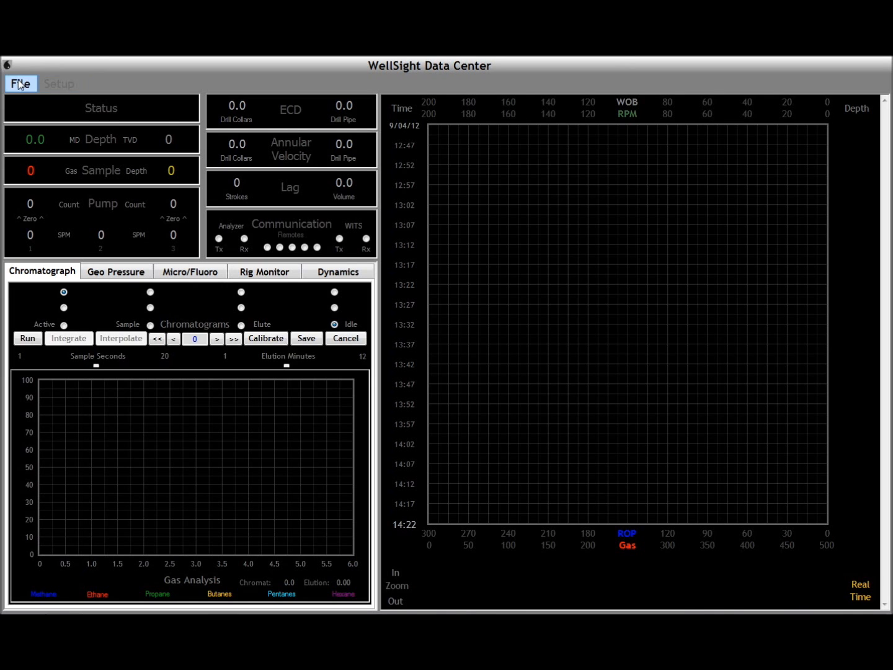
# Start a new well from the File menu and name it TestC.
pyautogui.click(20, 83)
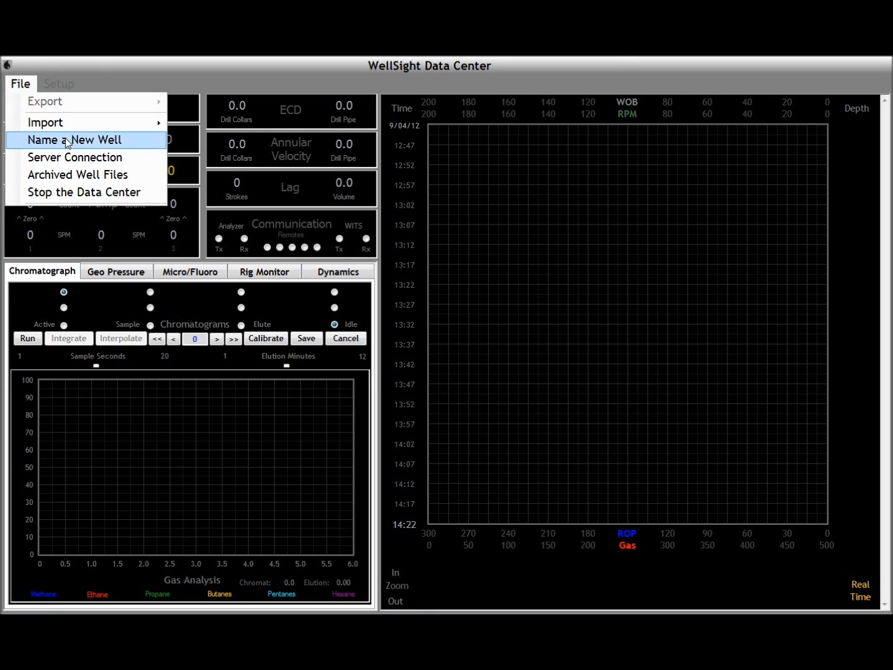
pyautogui.click(74, 140)
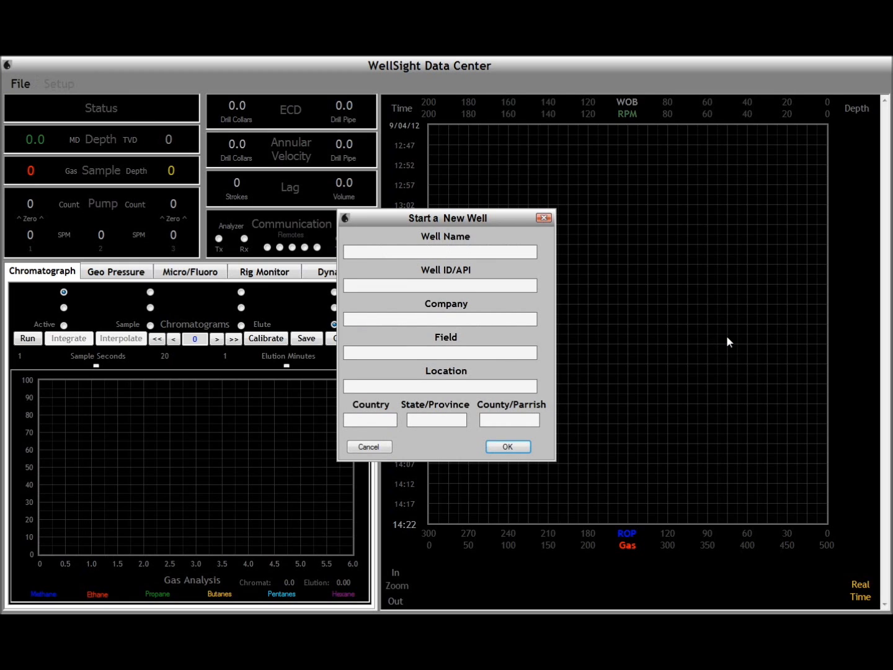
pyautogui.write('TestC')
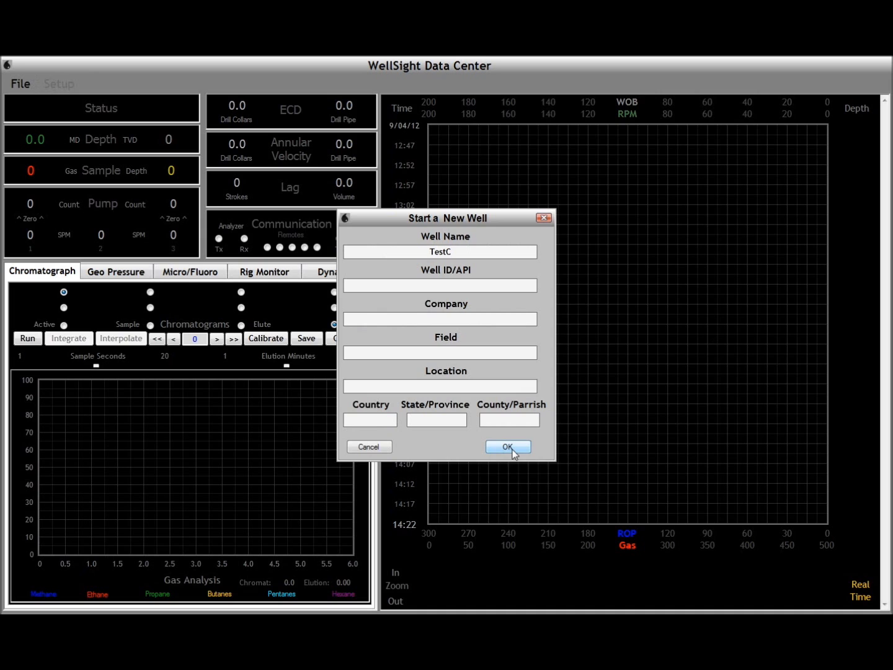
# Create the TestC well and review its WITS tags streaming from WellSight EDR.
pyautogui.click(507, 446)
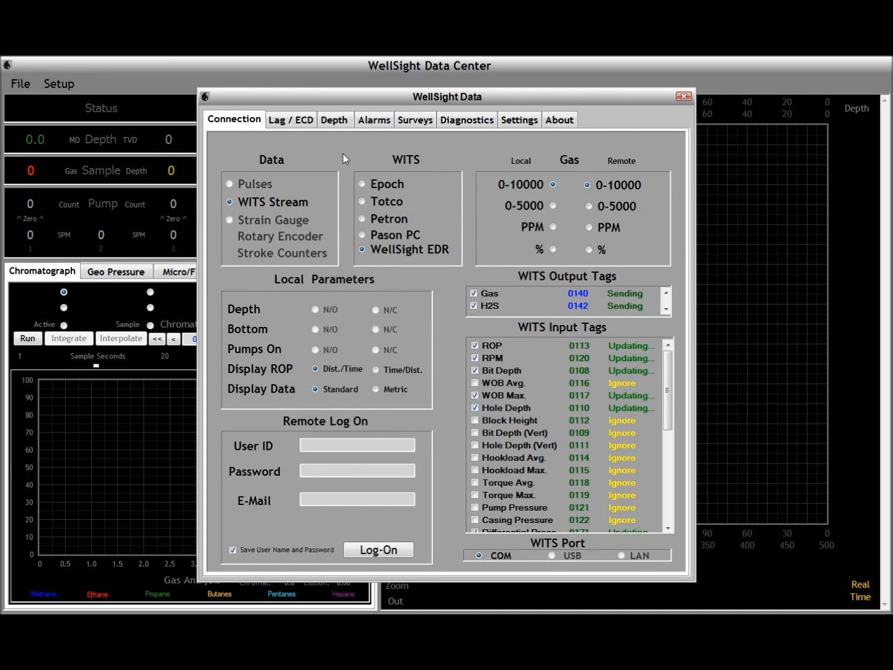
pyautogui.moveTo(450, 155)
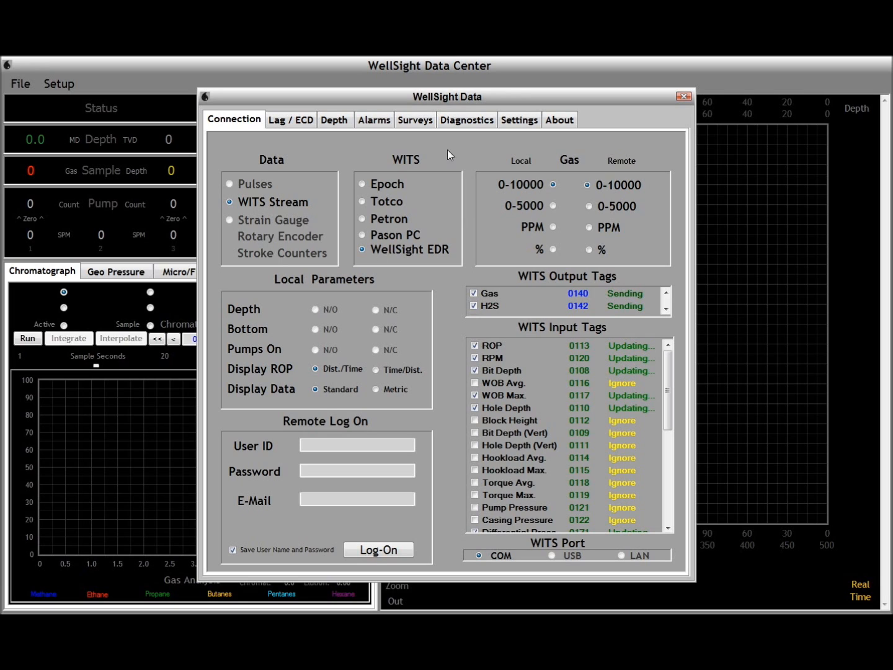
pyautogui.moveTo(638, 213)
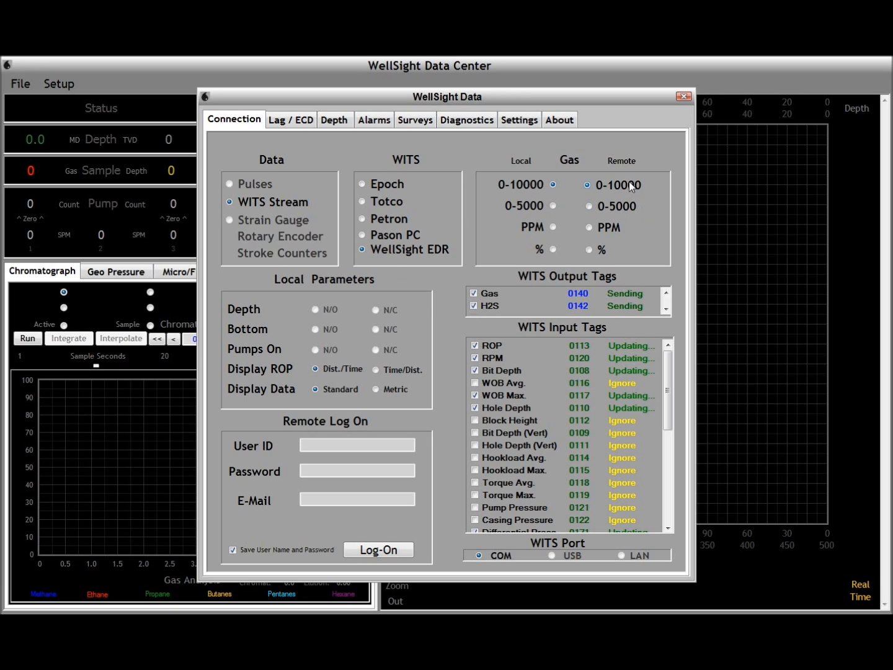
pyautogui.moveTo(634, 287)
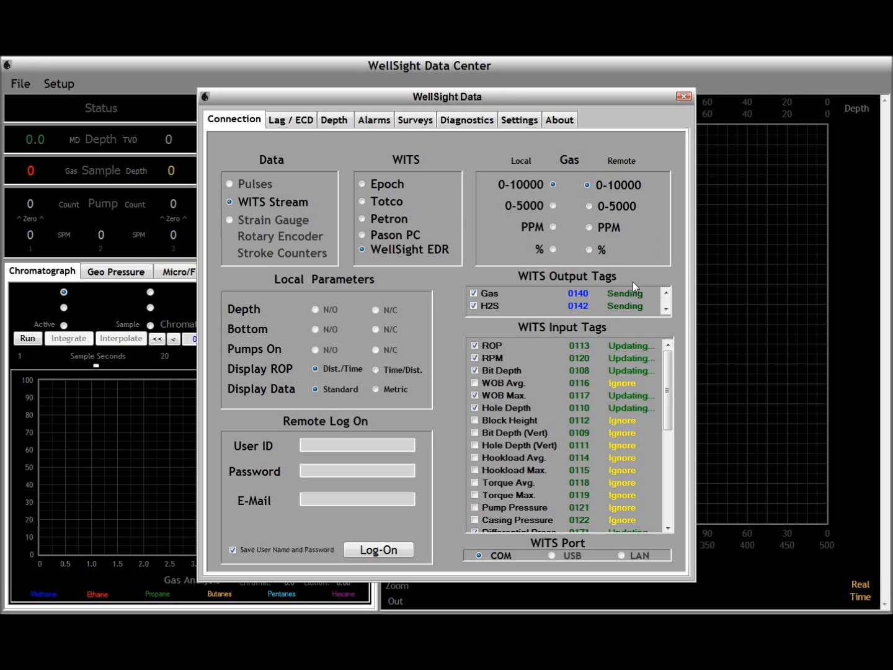
pyautogui.click(474, 305)
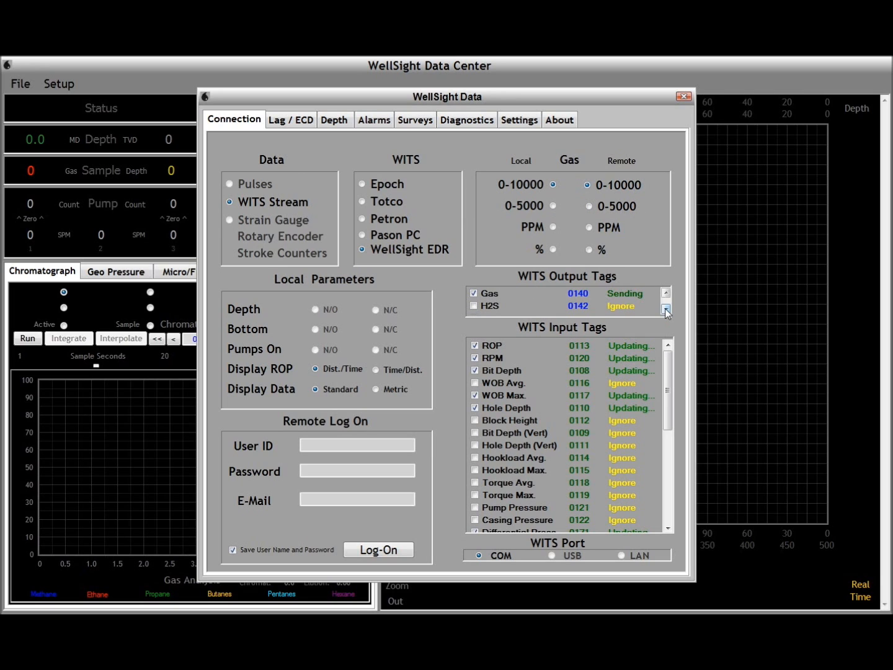
pyautogui.click(666, 311)
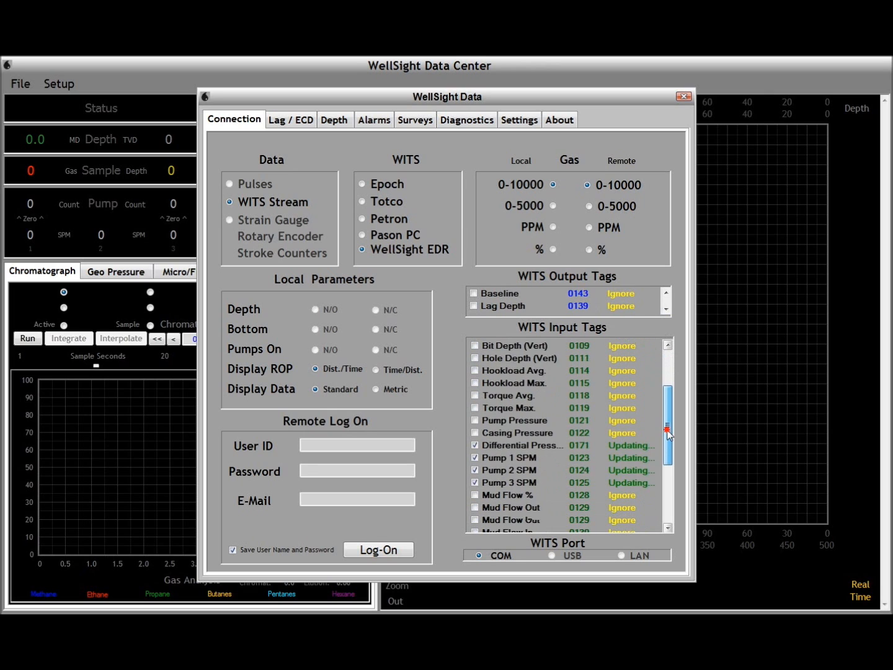
pyautogui.scroll(-3)
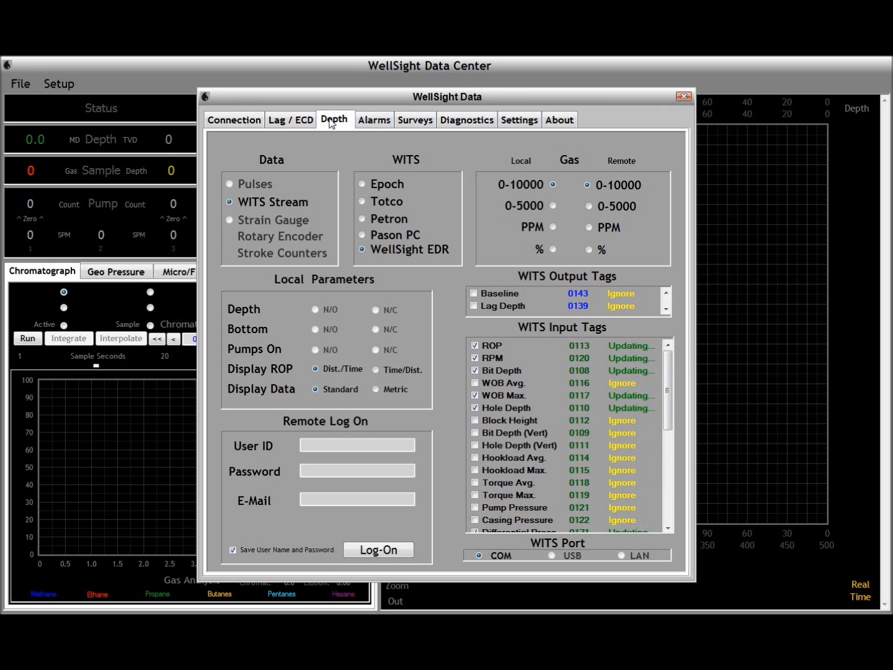
# Apply a new depth of 200 ft so MD and TVD read 200.
pyautogui.click(335, 120)
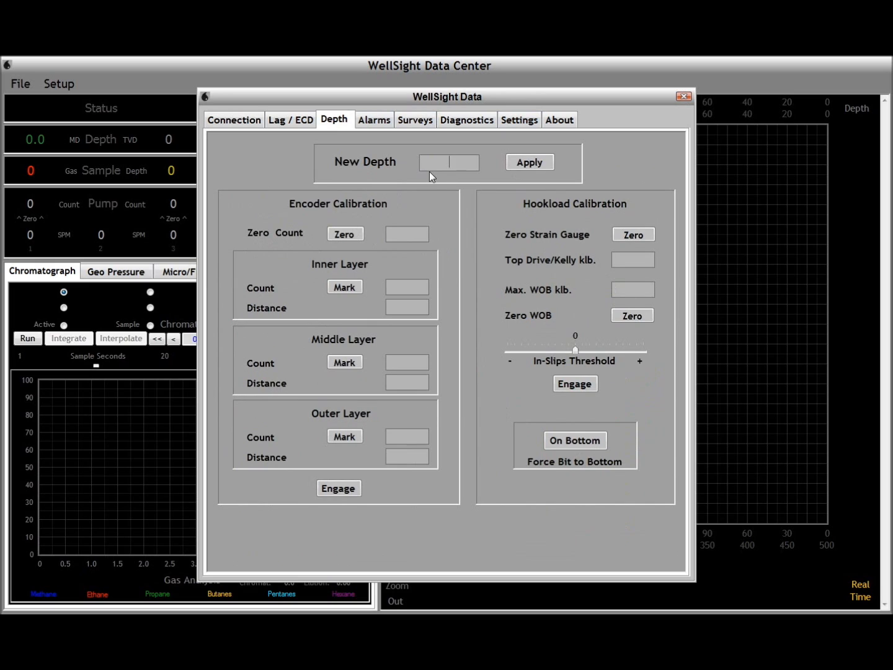
pyautogui.write('200')
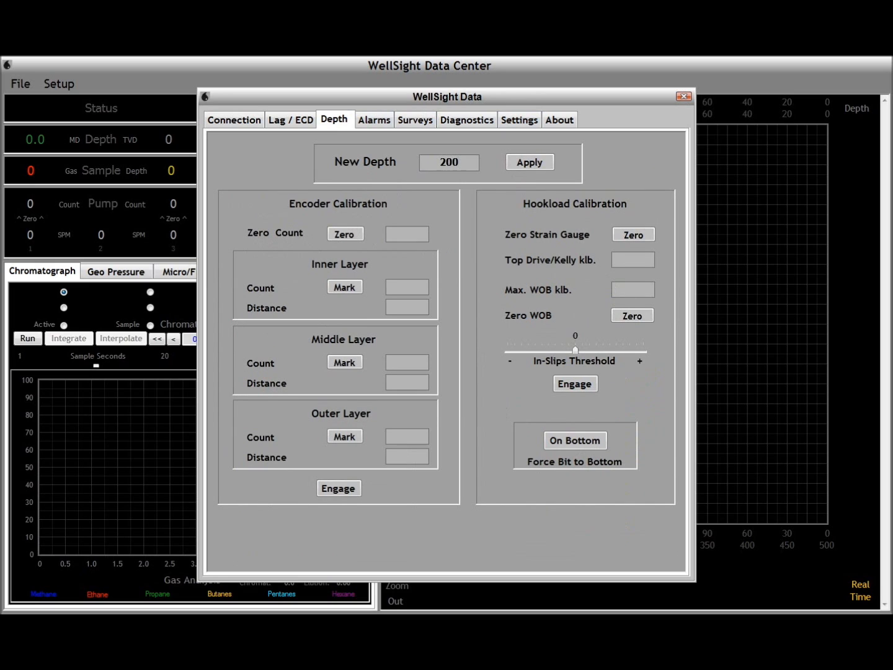
pyautogui.click(529, 161)
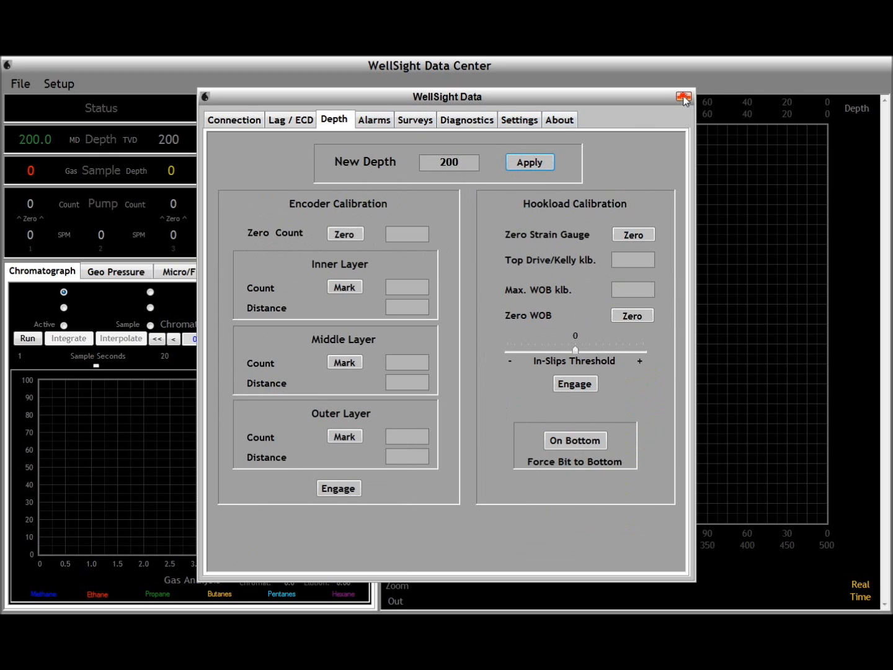
# Dismiss the data settings, let live drilling data run, and show cuttings micrographs.
pyautogui.click(684, 97)
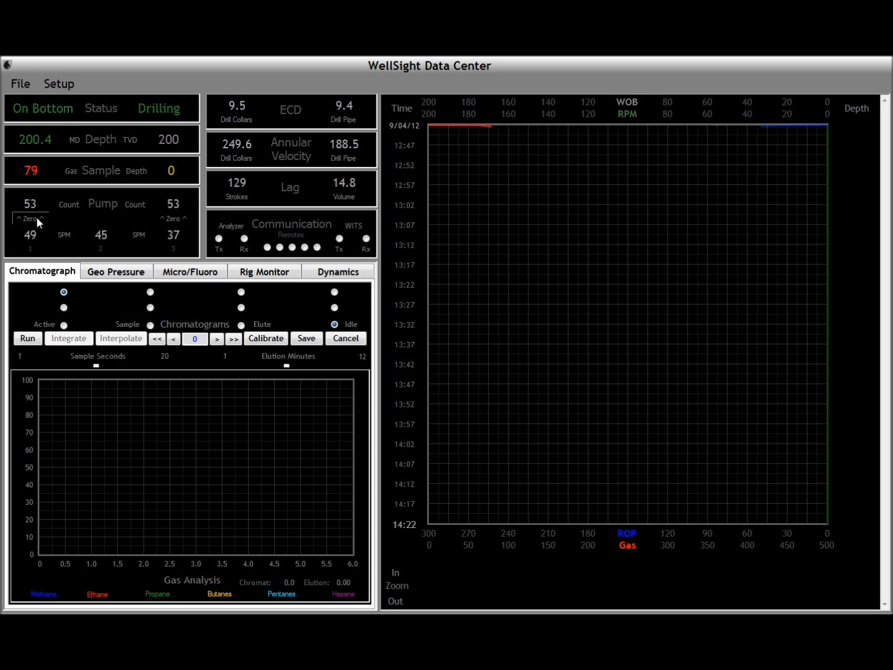
pyautogui.click(190, 271)
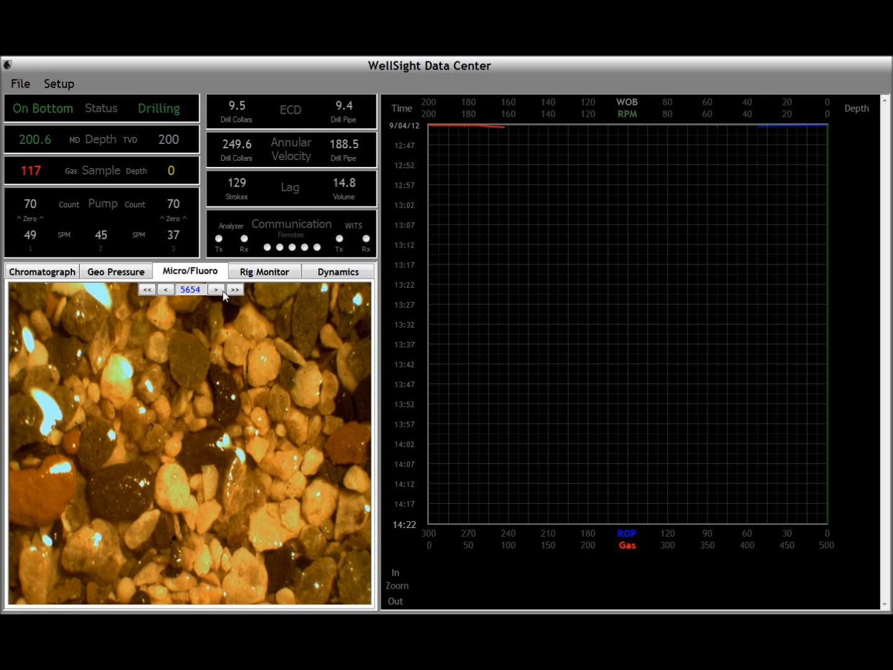
# Page forward and back through cuttings images, then show the idle chromatograph panel.
pyautogui.click(216, 290)
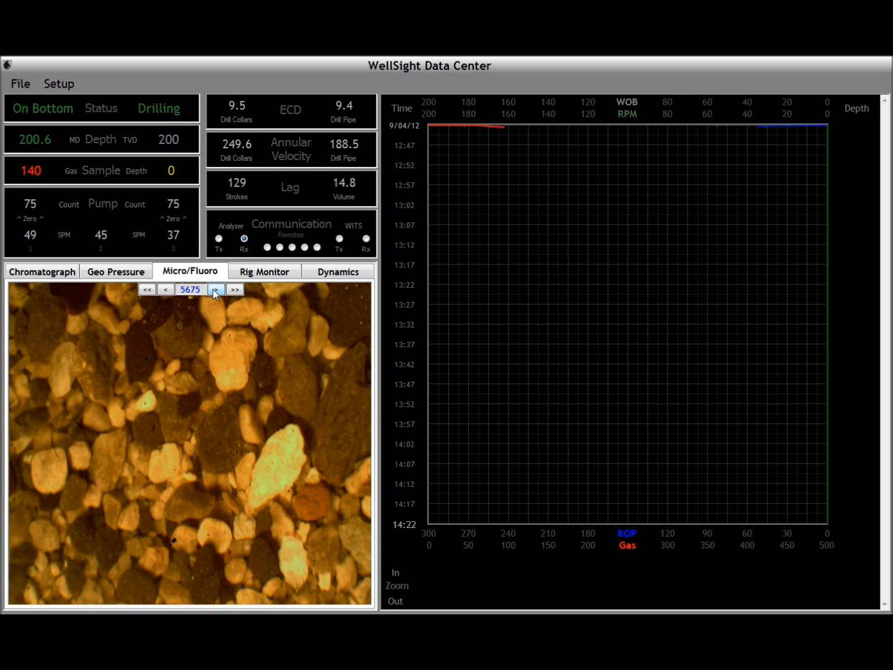
pyautogui.click(216, 289)
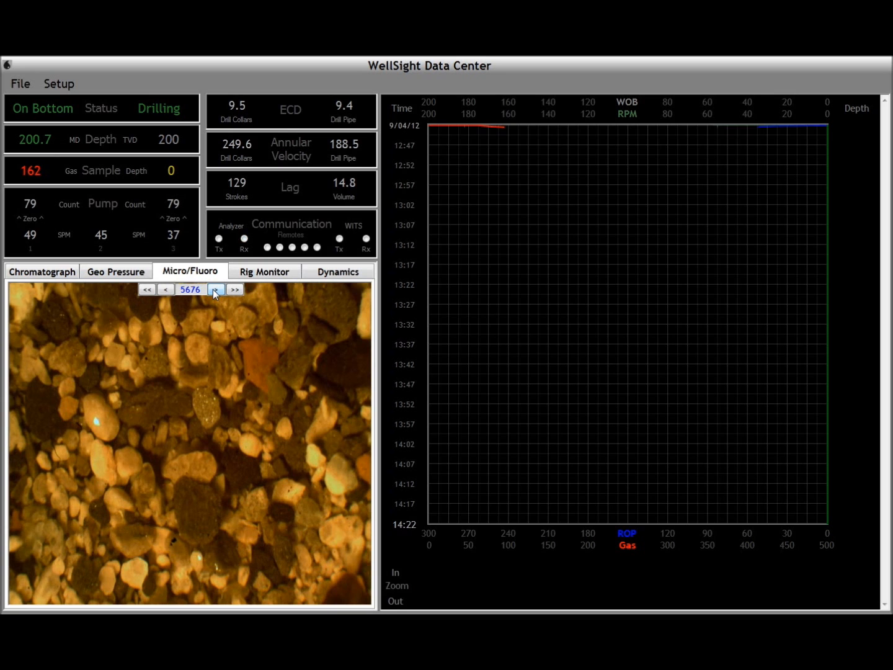
pyautogui.click(234, 289)
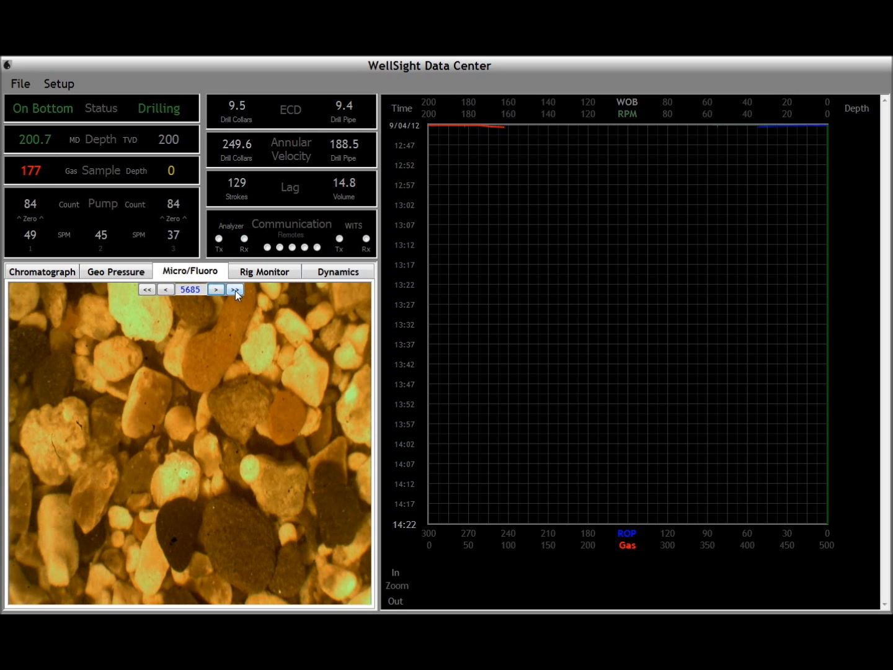
pyautogui.click(235, 289)
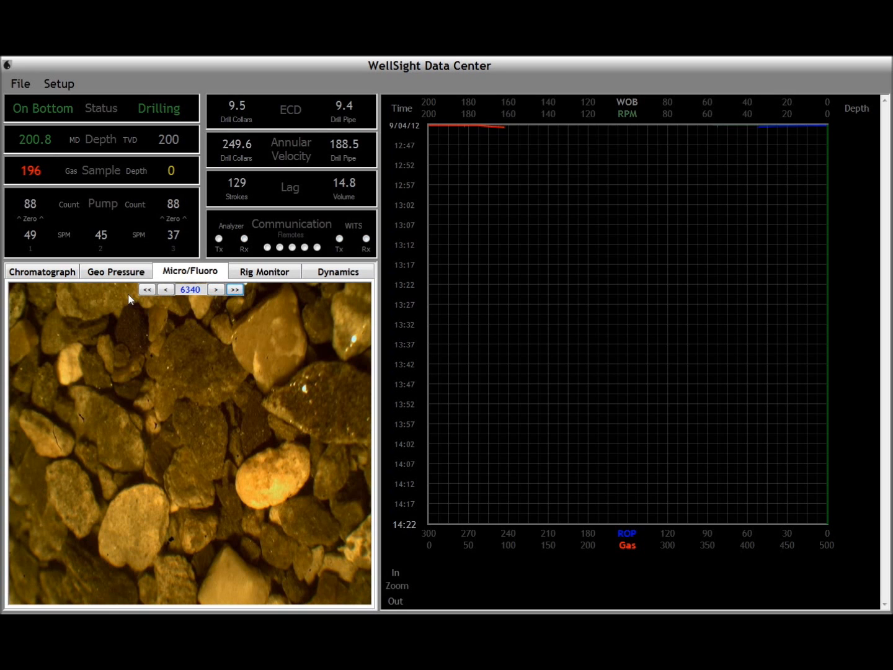
pyautogui.click(146, 289)
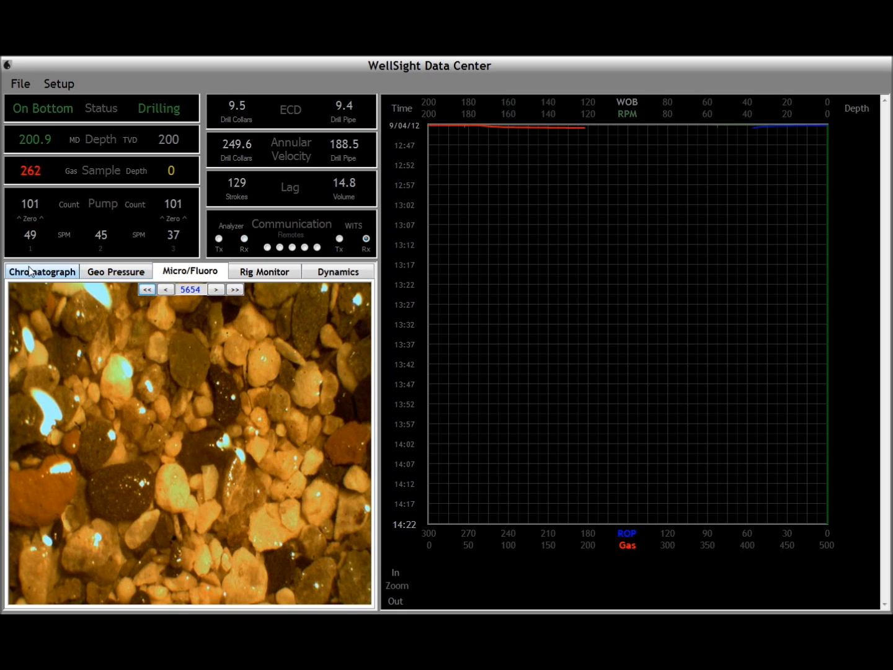
pyautogui.click(42, 271)
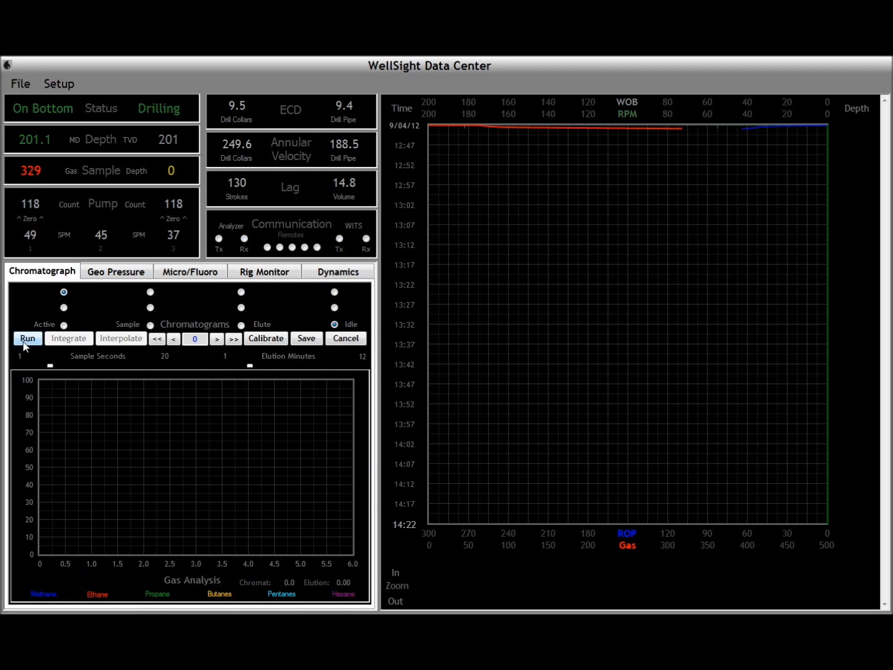
# Run a chromatograph analysis so gas peaks elute for sample 201.
pyautogui.click(27, 338)
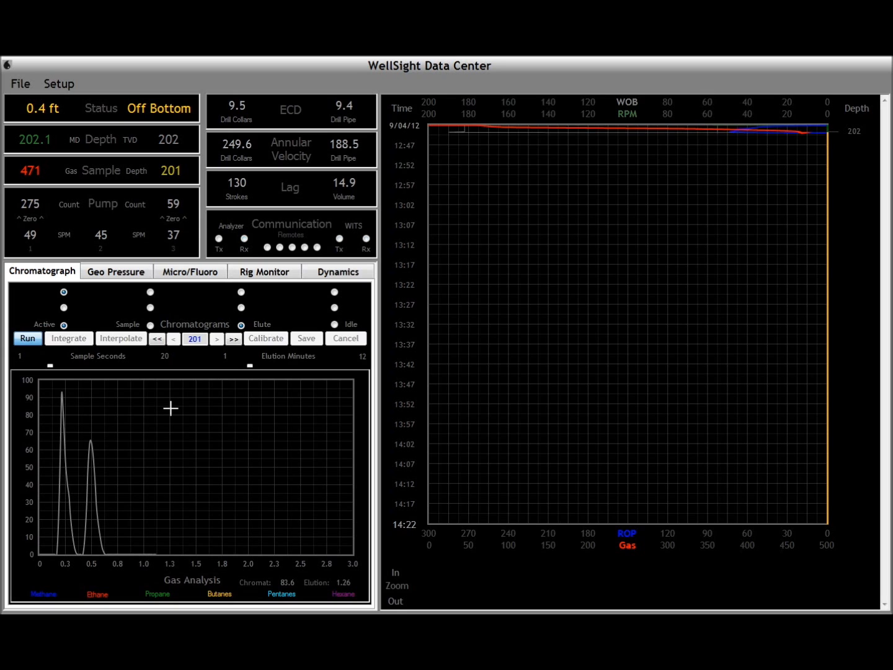
pyautogui.moveTo(212, 481)
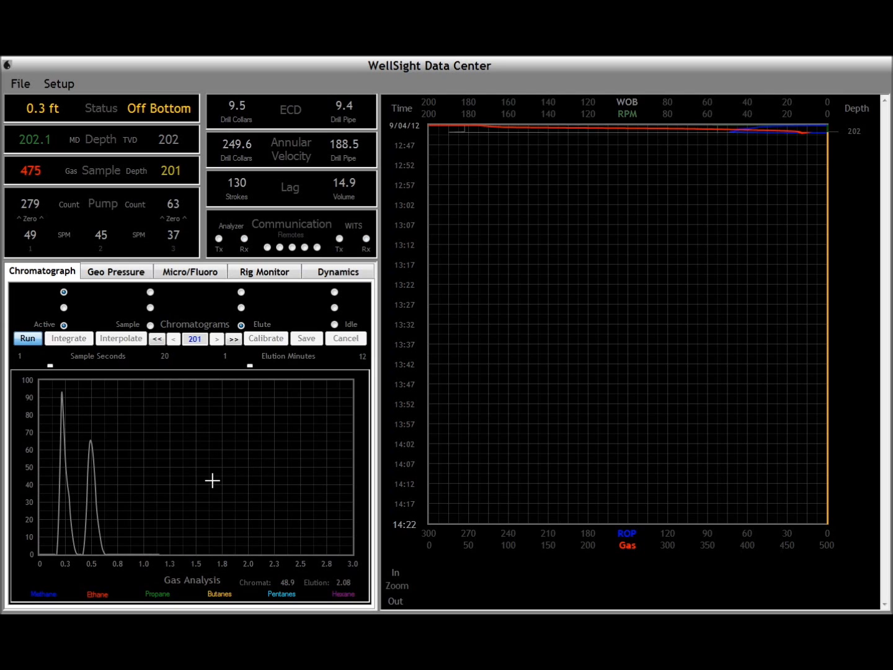
pyautogui.moveTo(208, 469)
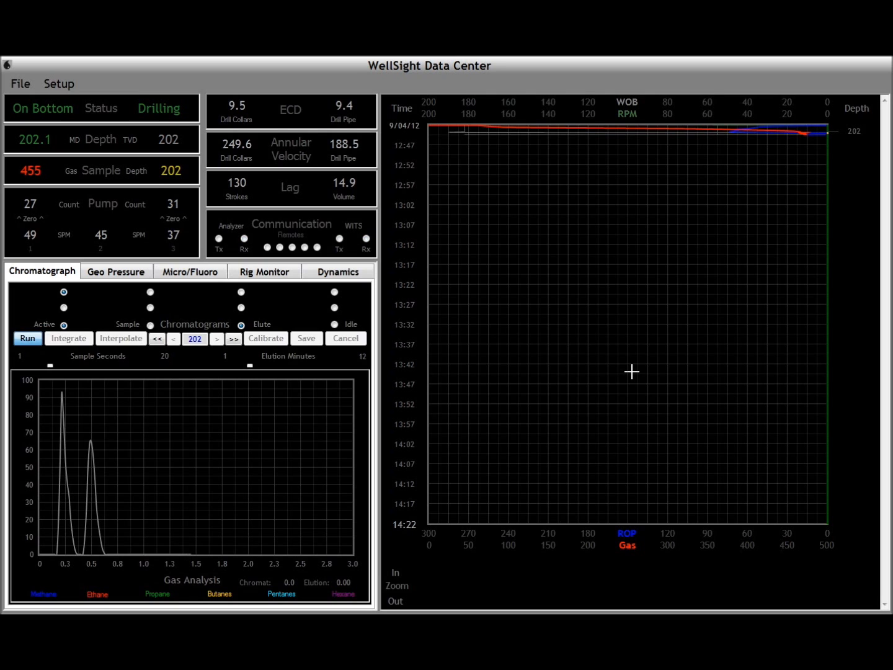
pyautogui.moveTo(589, 408)
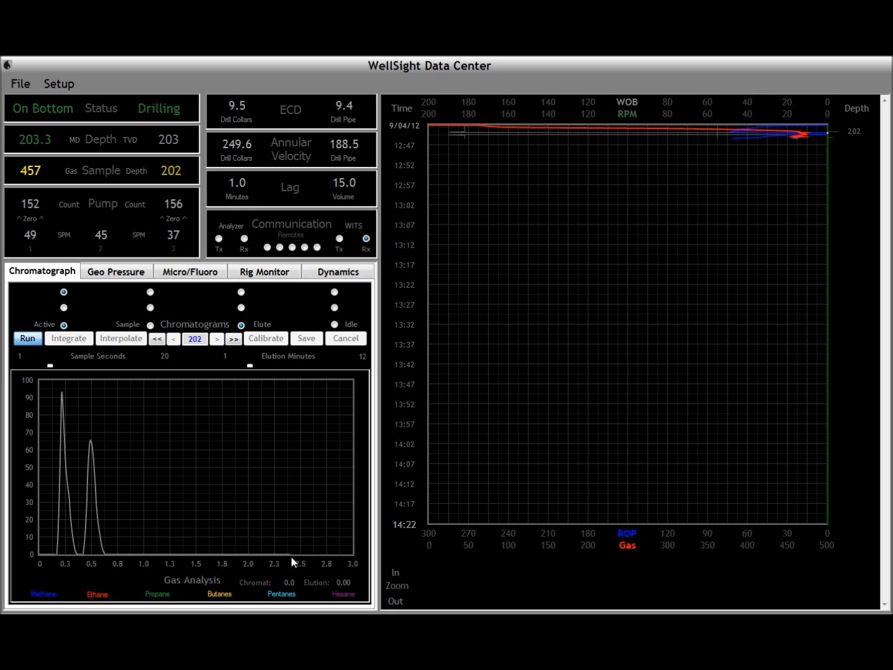
pyautogui.moveTo(356, 561)
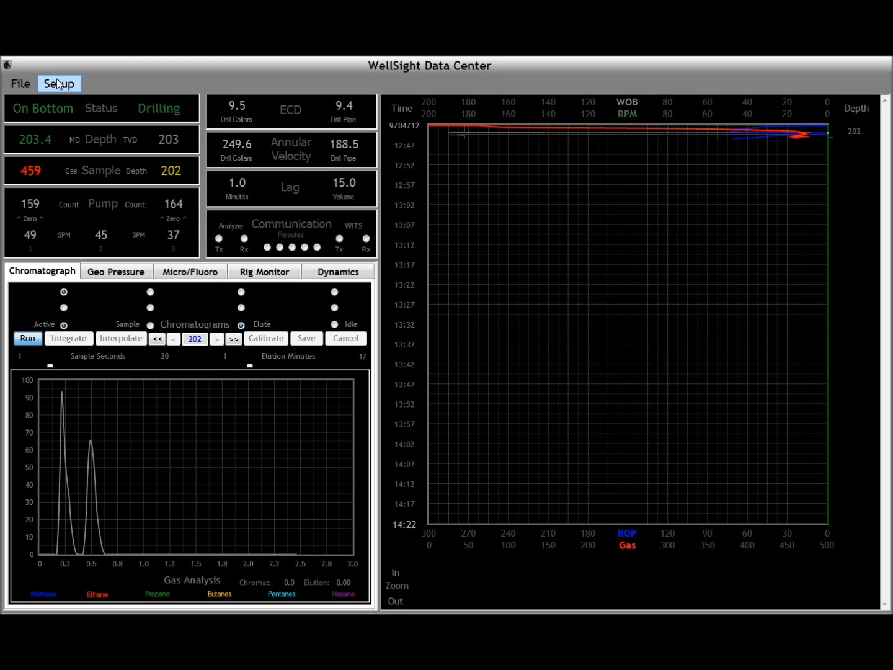
# Check Setup diagnostics for a connected WITS link with gas and WITS data flowing.
pyautogui.click(58, 83)
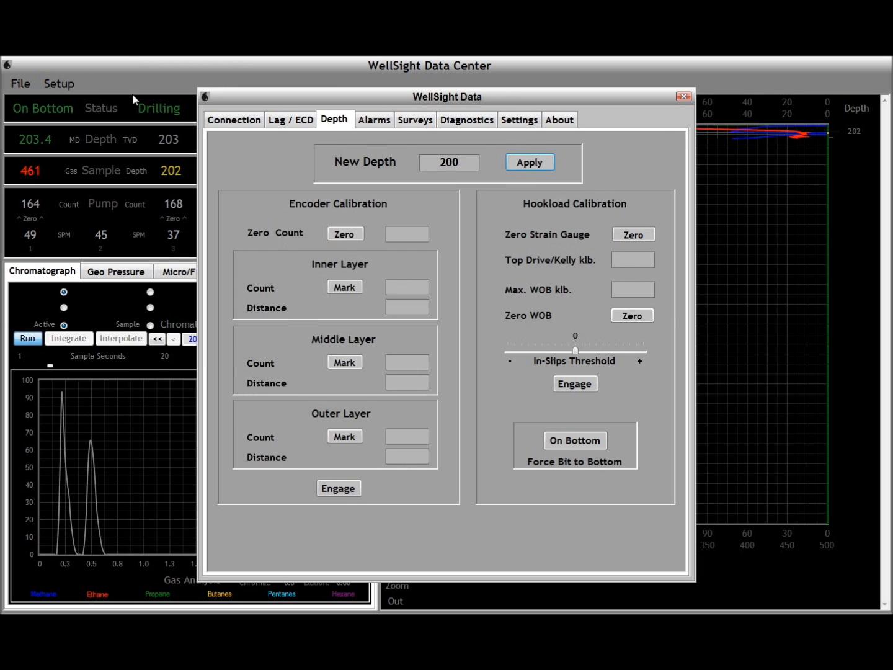
pyautogui.click(467, 120)
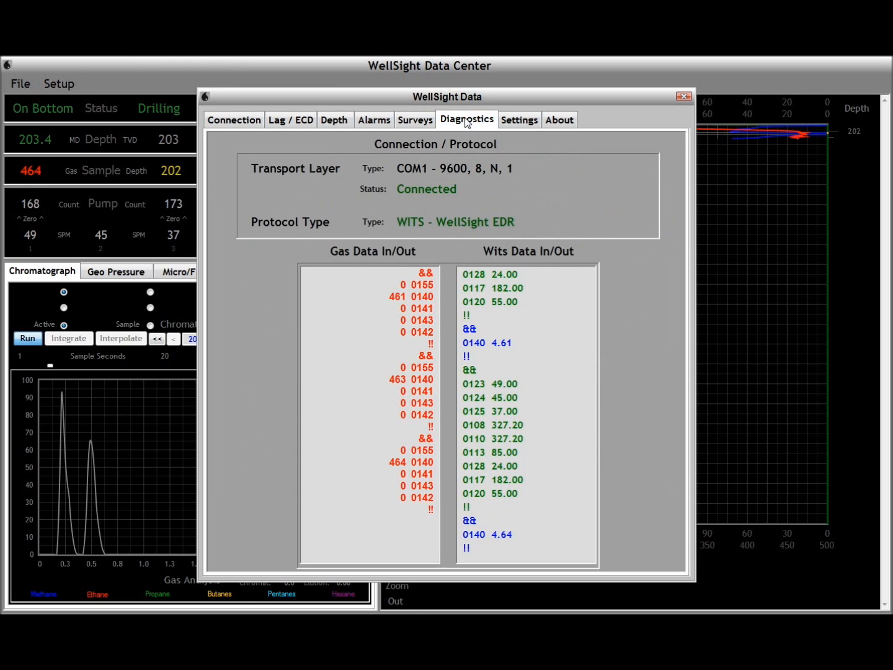
pyautogui.moveTo(732, 103)
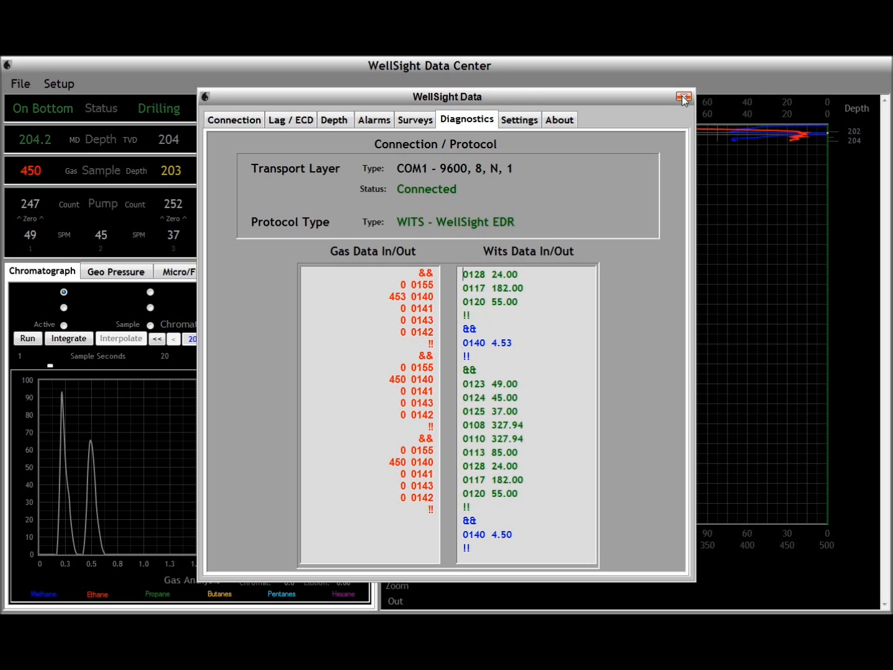
# Integrate and interpolate sample 203's methane and ethane peaks, giving C1 11859, C2 8097.
pyautogui.click(683, 97)
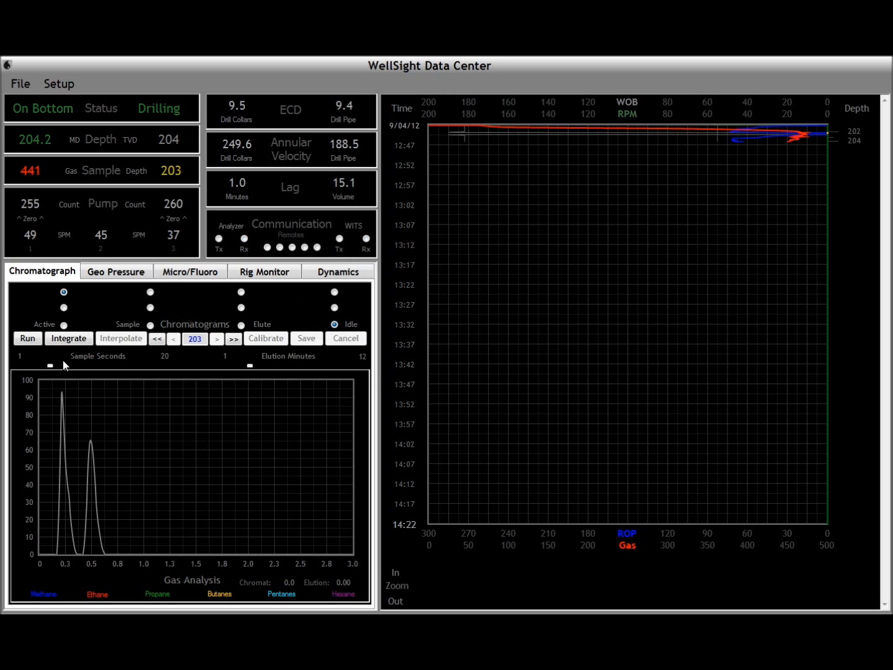
pyautogui.click(68, 338)
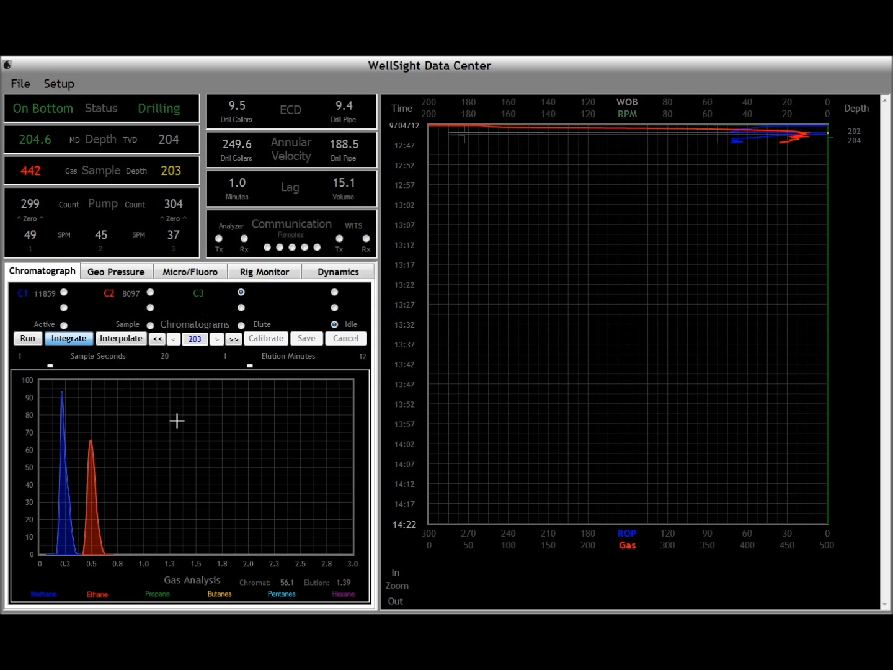
pyautogui.click(121, 338)
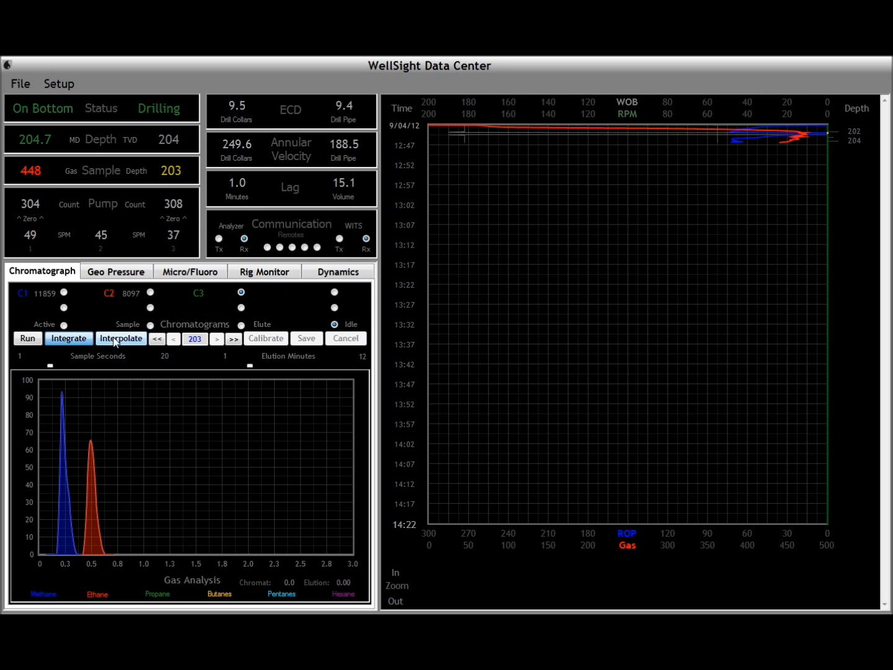